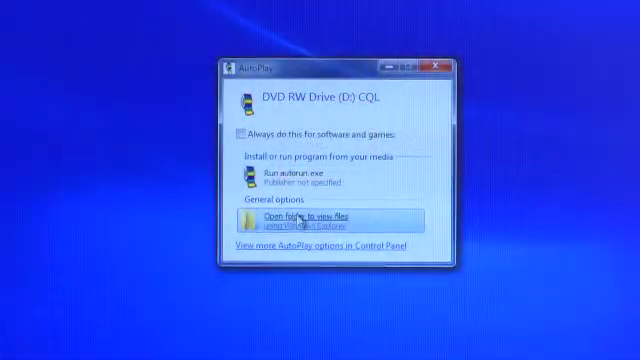
# - Launch the autorun installer from the disc's folder and allow it through User Account Control
pyautogui.click(320, 220)
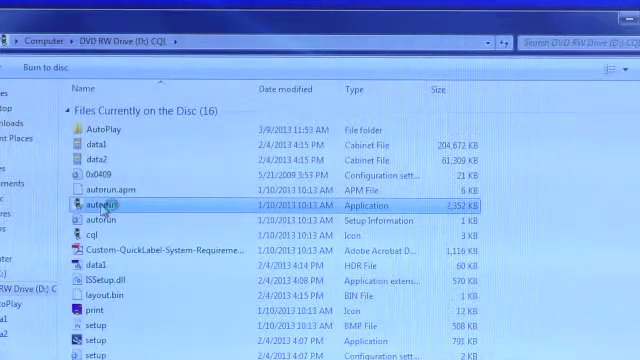
pyautogui.doubleClick(104, 206)
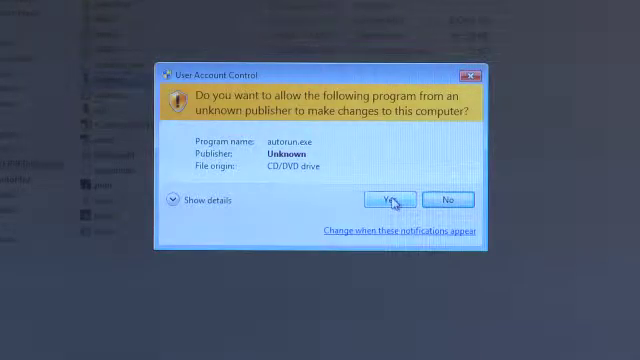
pyautogui.click(392, 200)
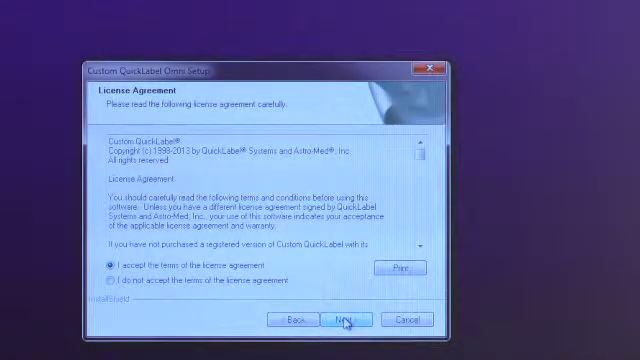
# - Accept the license agreement and read through the feature overview to reach HASP Setup
pyautogui.click(346, 318)
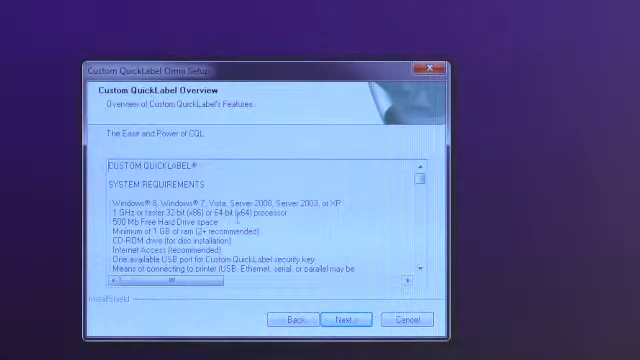
pyautogui.scroll(-3)
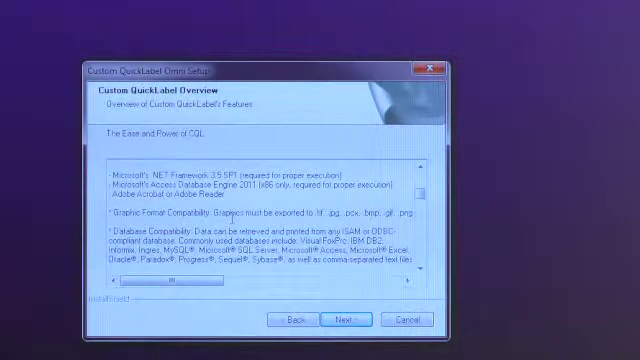
pyautogui.scroll(-3)
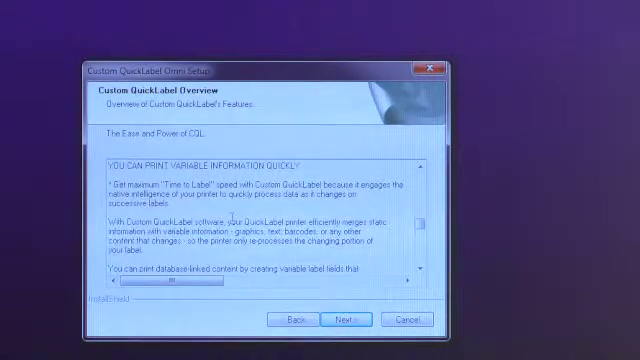
pyautogui.click(352, 318)
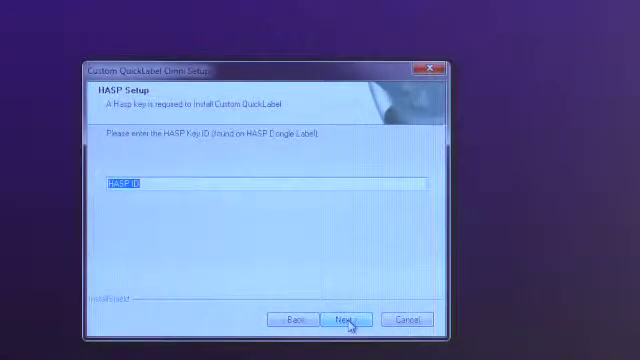
pyautogui.moveTo(192, 204)
pyautogui.write('xagkx')
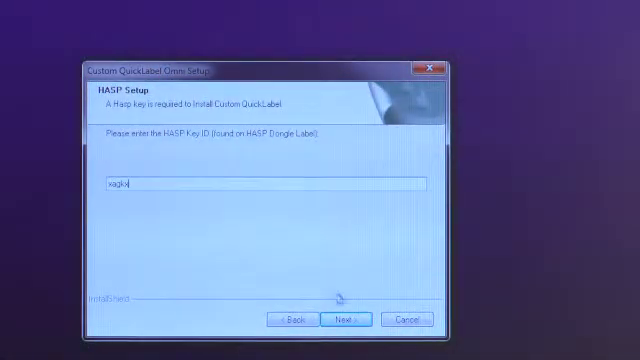
# - Confirm the HASP key, 'Create & Print (Full Installation)', default destination and Start Menu folder
pyautogui.click(348, 318)
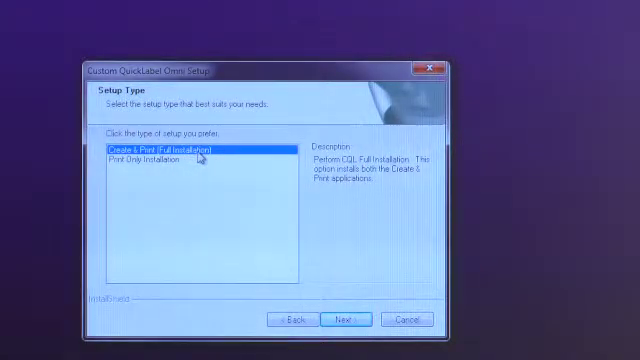
pyautogui.moveTo(348, 320)
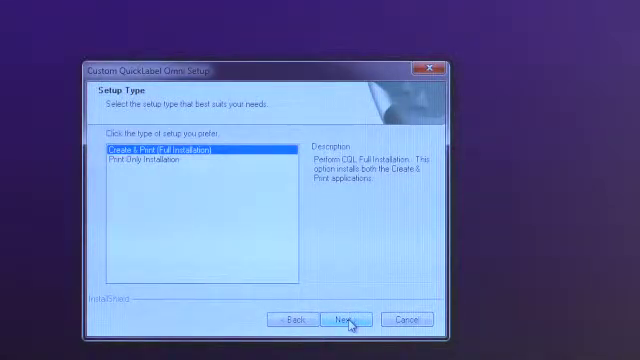
pyautogui.click(348, 318)
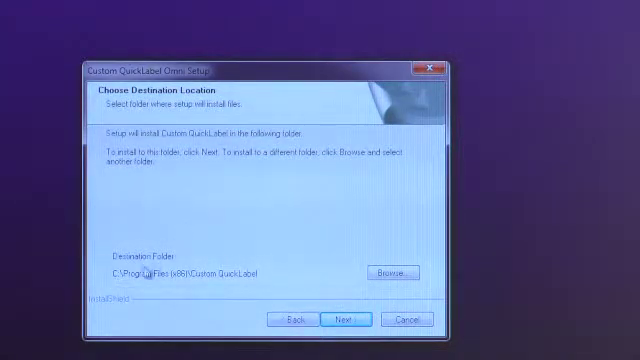
pyautogui.moveTo(276, 292)
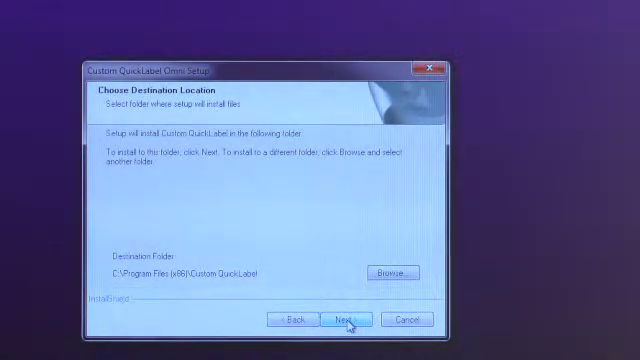
pyautogui.click(348, 316)
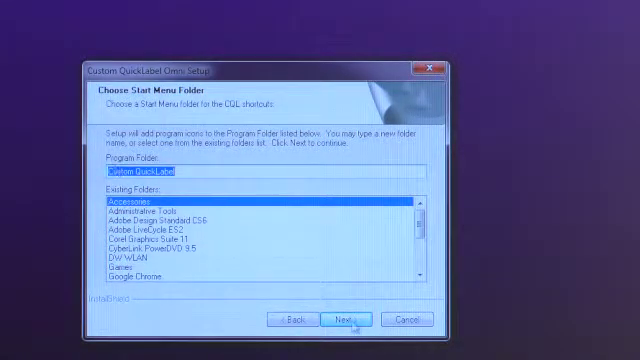
pyautogui.click(348, 318)
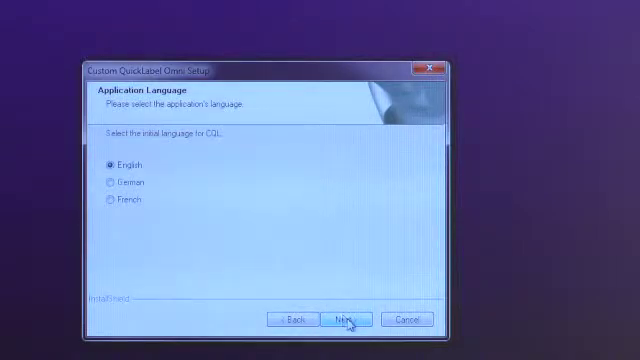
# - Keep English, the desktop shortcut and sample labels to reach 'Ready to Install the Program'
pyautogui.click(346, 318)
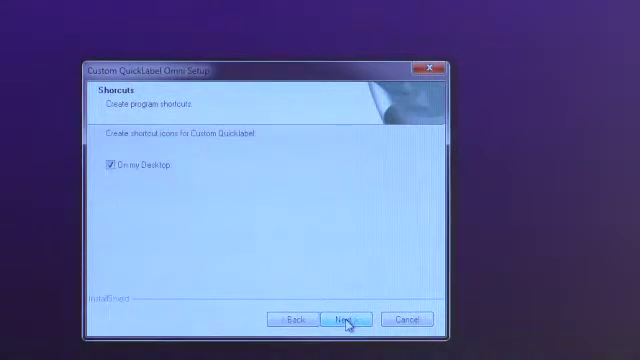
pyautogui.click(348, 318)
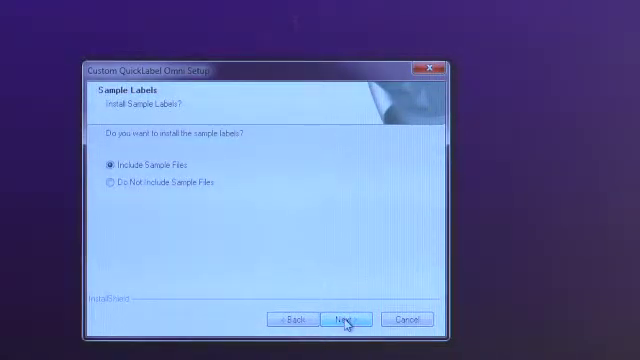
pyautogui.click(344, 318)
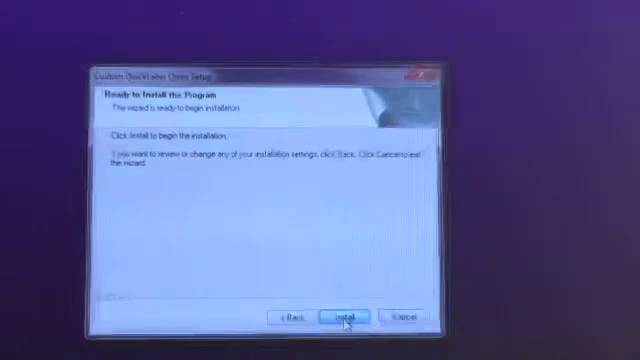
# - Run the installation and finish the wizard once 'Installation is Complete' appears
pyautogui.click(348, 316)
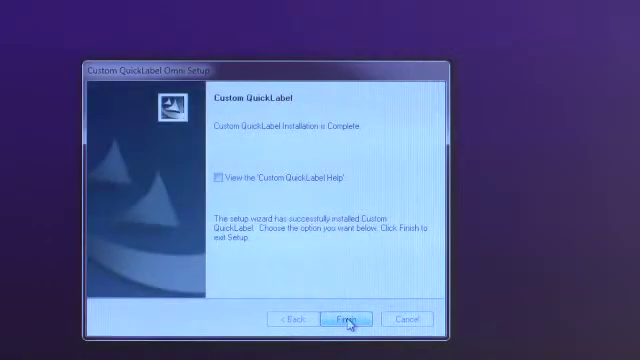
pyautogui.click(356, 316)
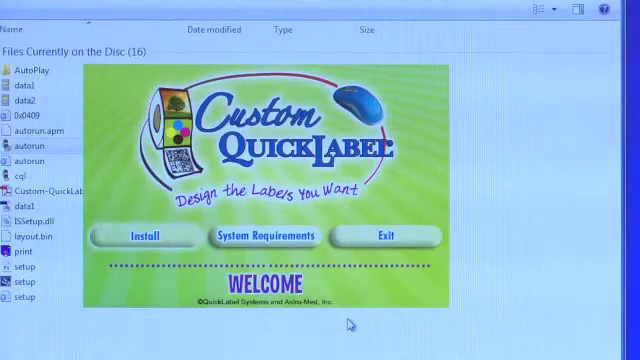